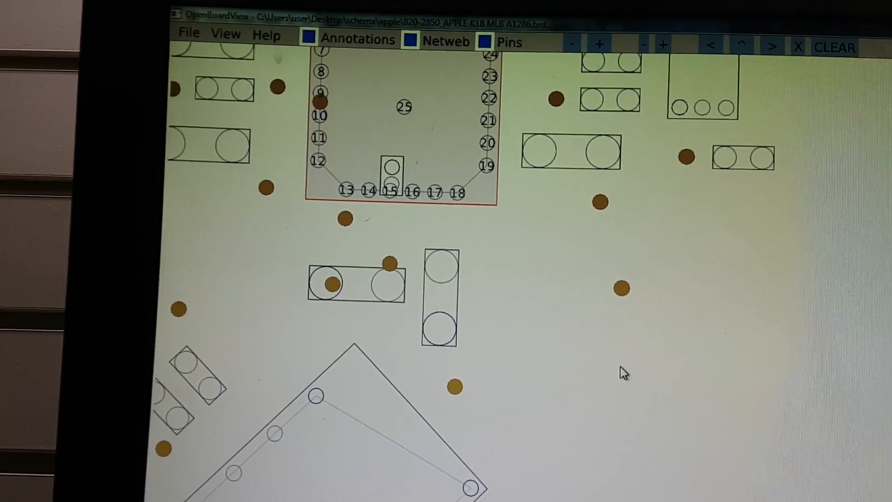
- Trace C7200 pin 1 to PPBUS_G3H, clear it, then highlight the GND net on pin 2
{"action": "left_click", "coordinate": [446, 290]}
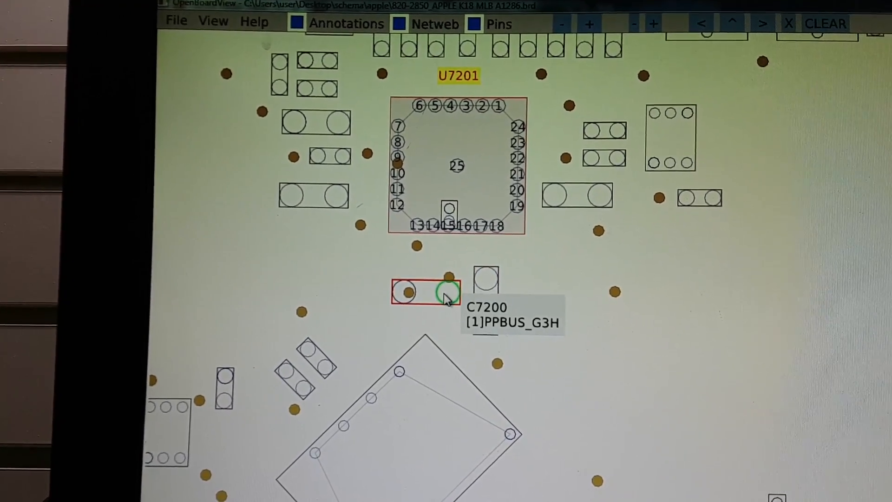
{"action": "left_click", "coordinate": [448, 292]}
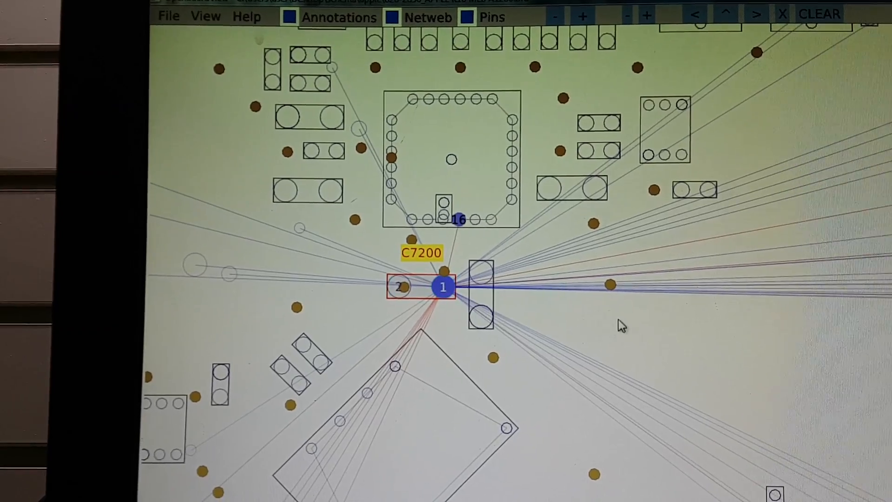
{"action": "left_click", "coordinate": [481, 294]}
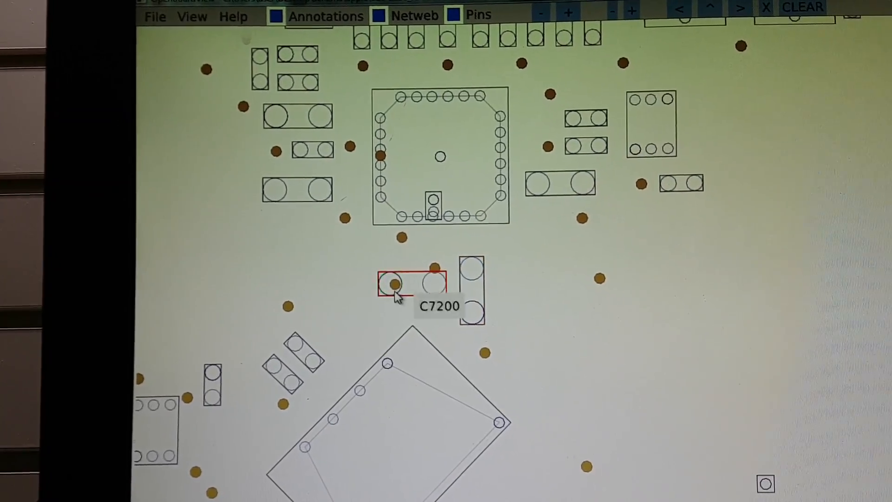
{"action": "left_click", "coordinate": [390, 283]}
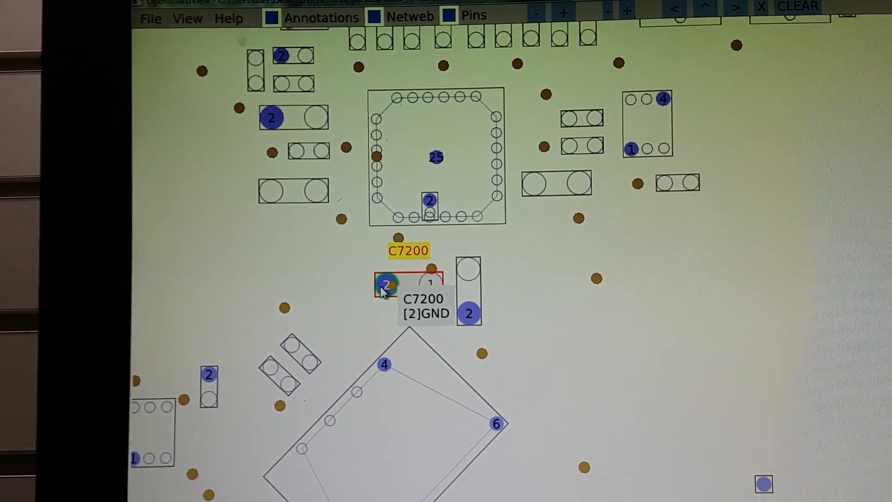